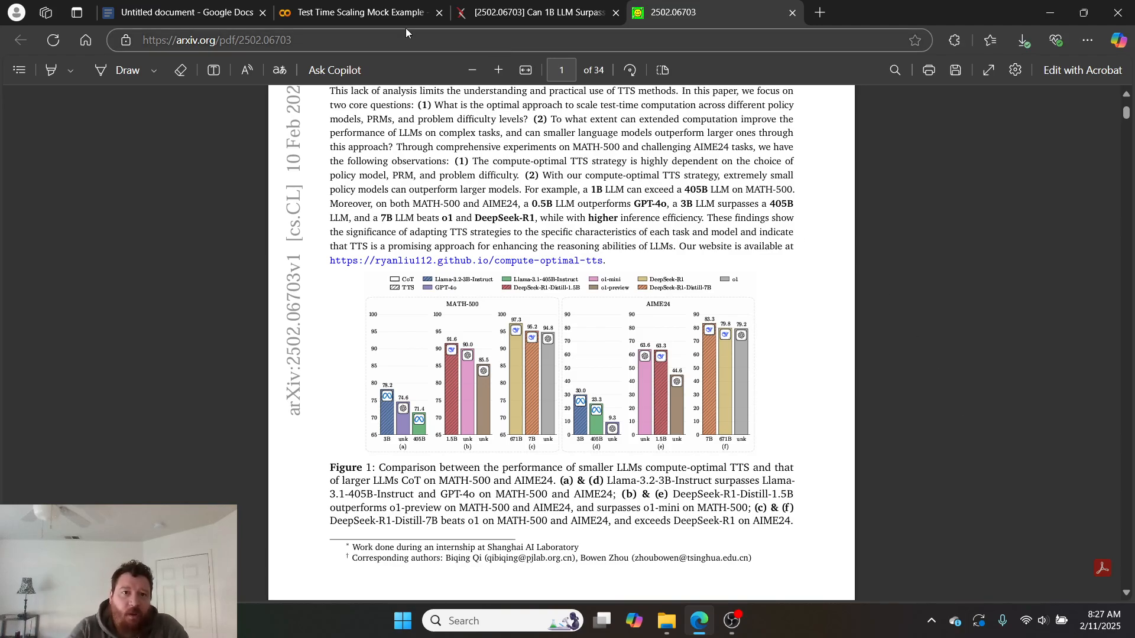
# Step: Glance at the mock notebook, return to the paper and scroll from Figure 1 to the page-2 introduction
pyautogui.click(359, 11)
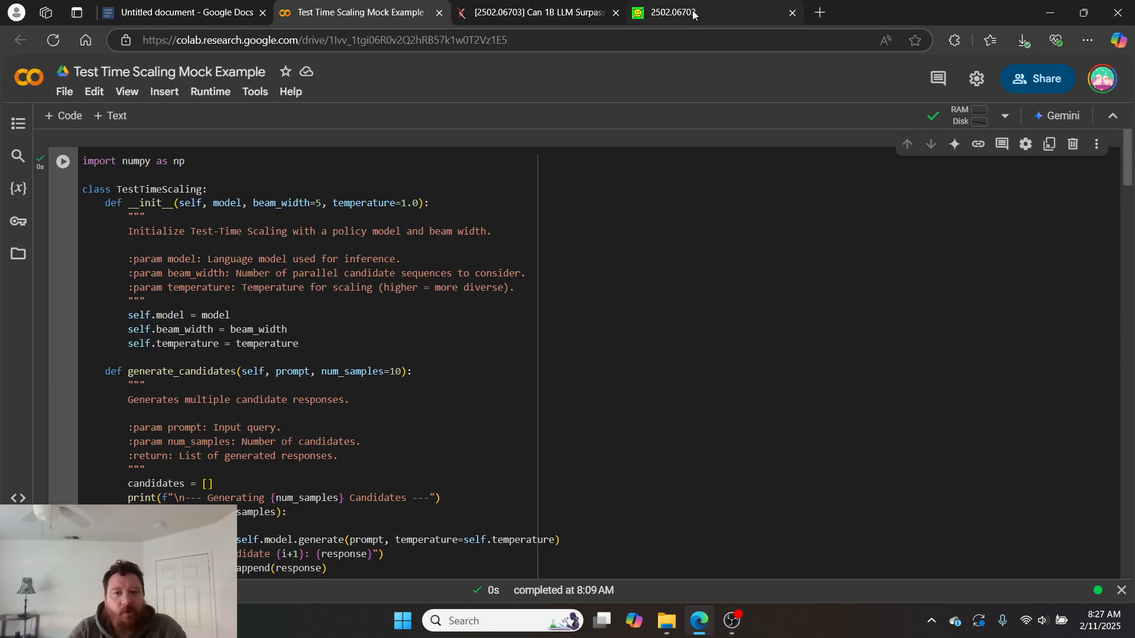
pyautogui.click(665, 12)
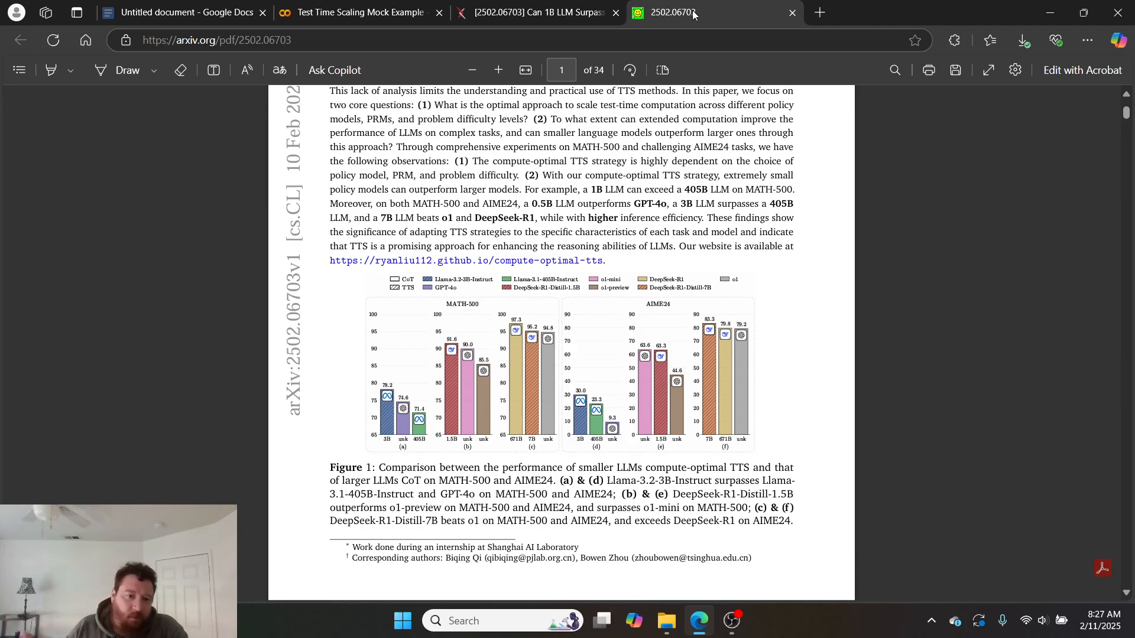
pyautogui.scroll(-3)
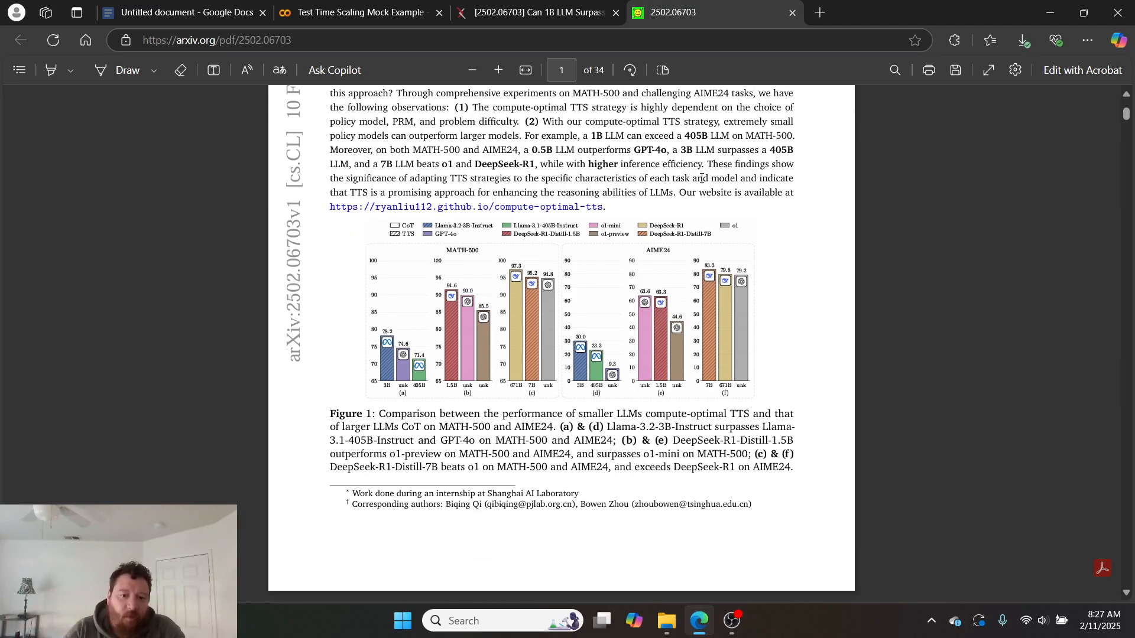
pyautogui.scroll(-3)
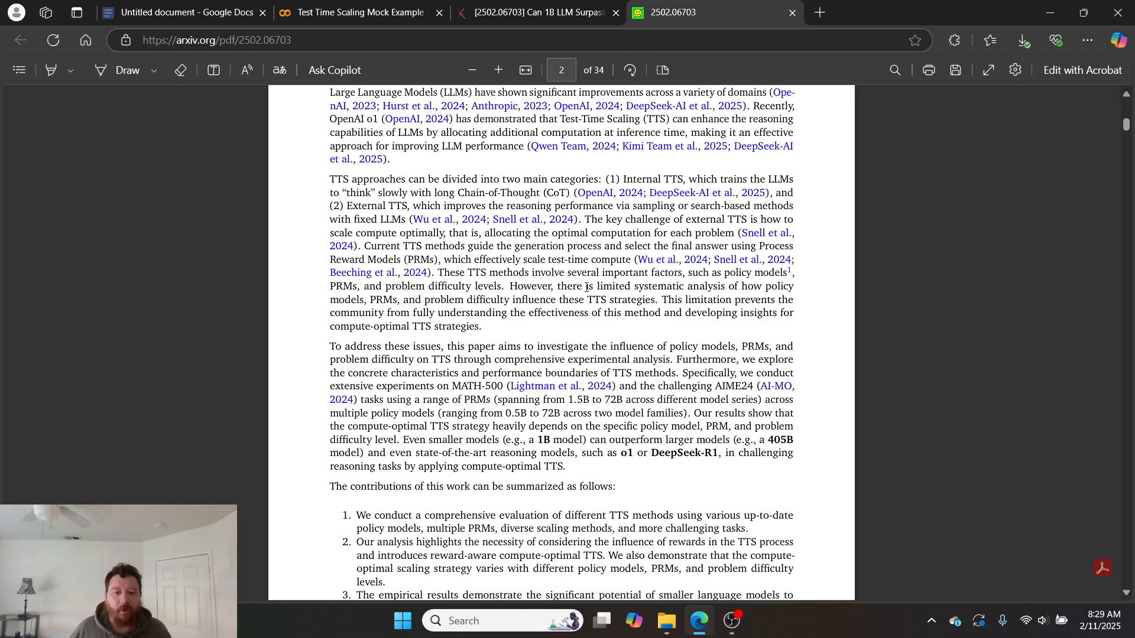
# Step: Scroll past the contributions list to Figure 2 comparing Best-of-N, beam search and DVTS
pyautogui.scroll(-3)
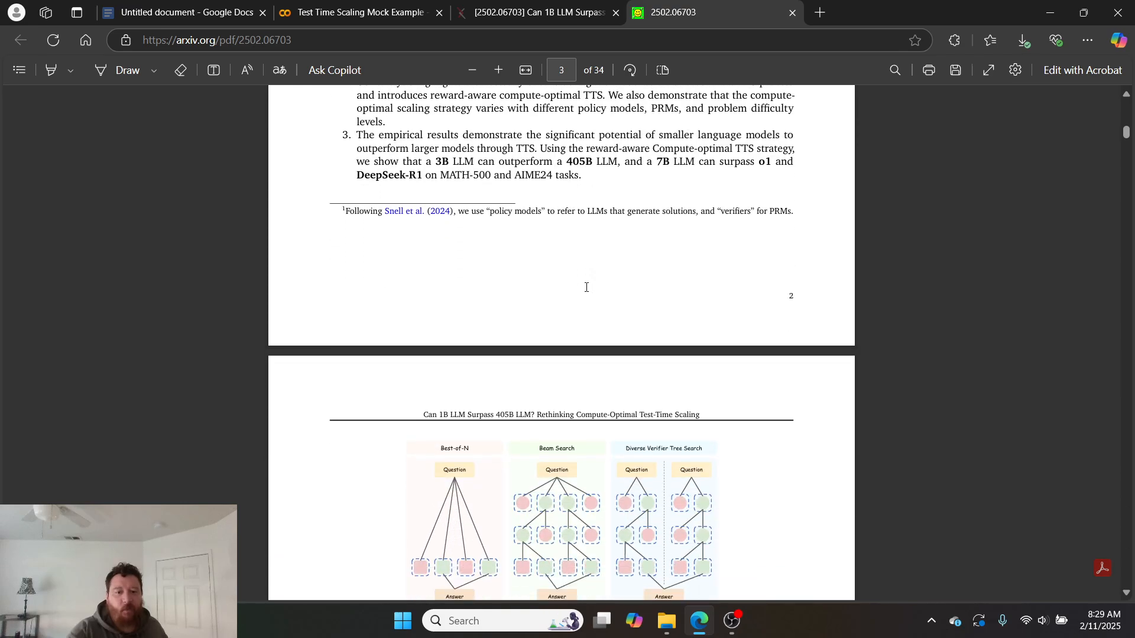
pyautogui.scroll(-3)
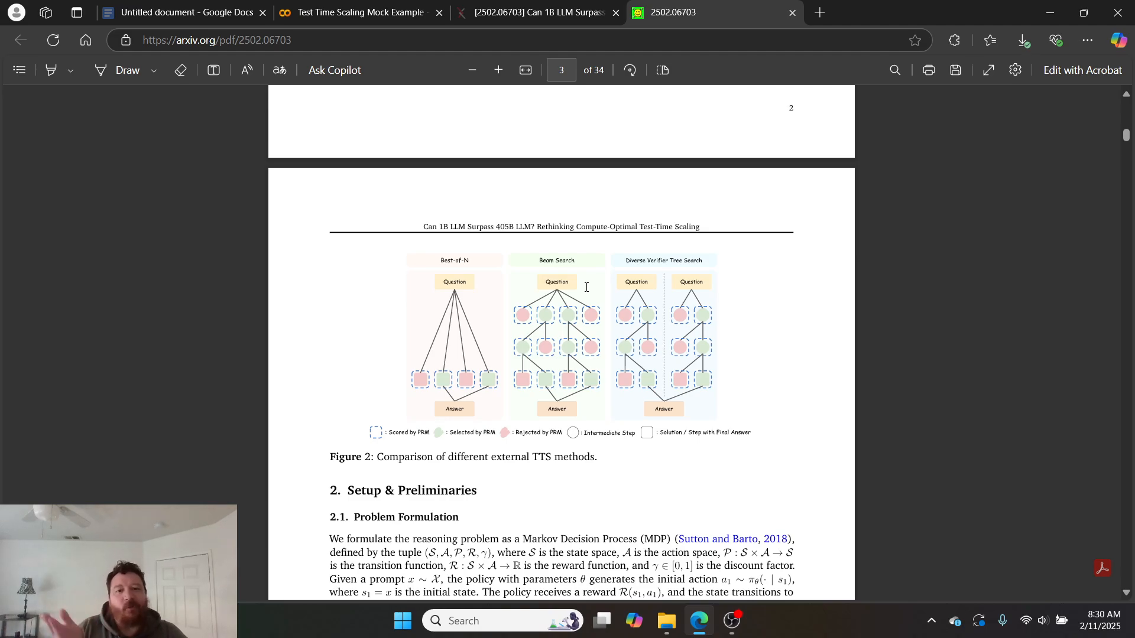
# Step: Scroll through the problem formulation to section 2.2's Best-of-N and beam search descriptions
pyautogui.scroll(-3)
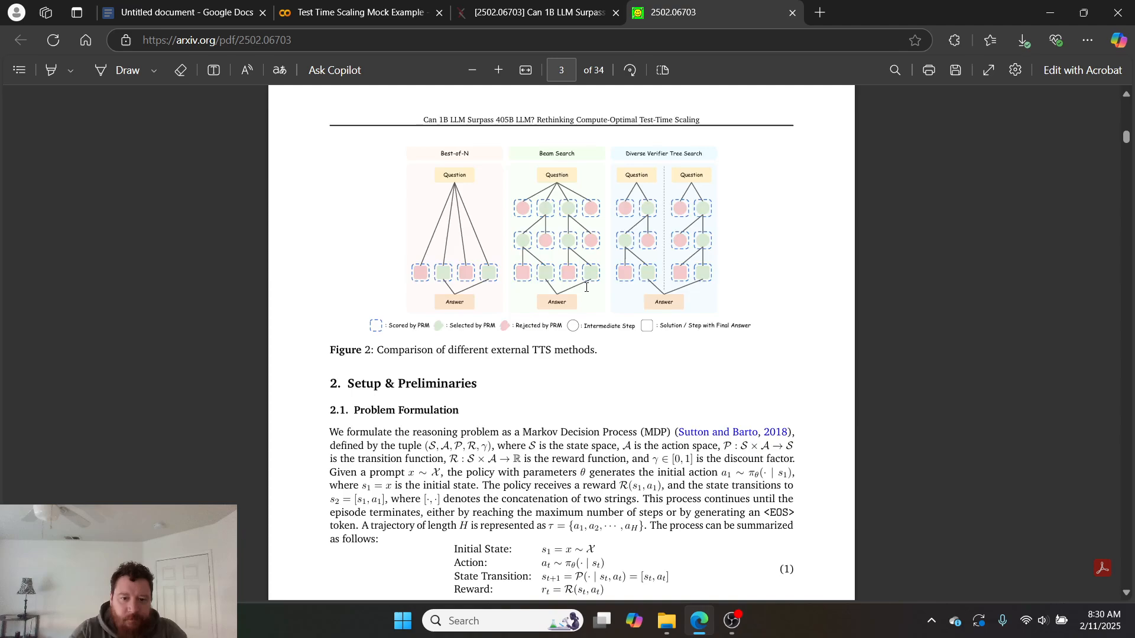
pyautogui.scroll(-3)
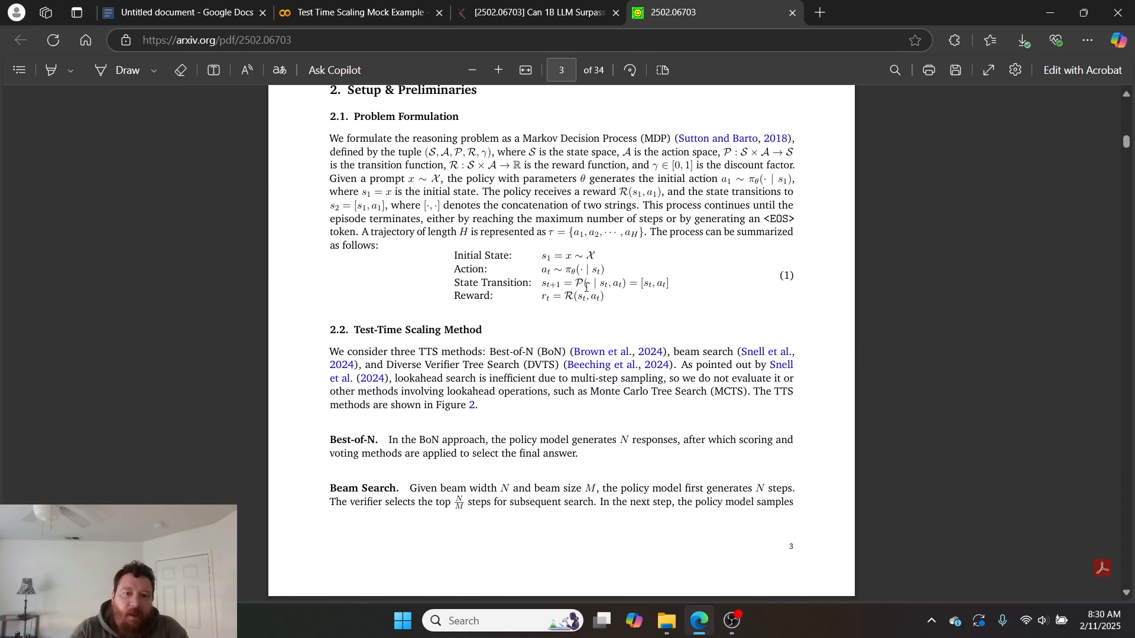
pyautogui.scroll(-3)
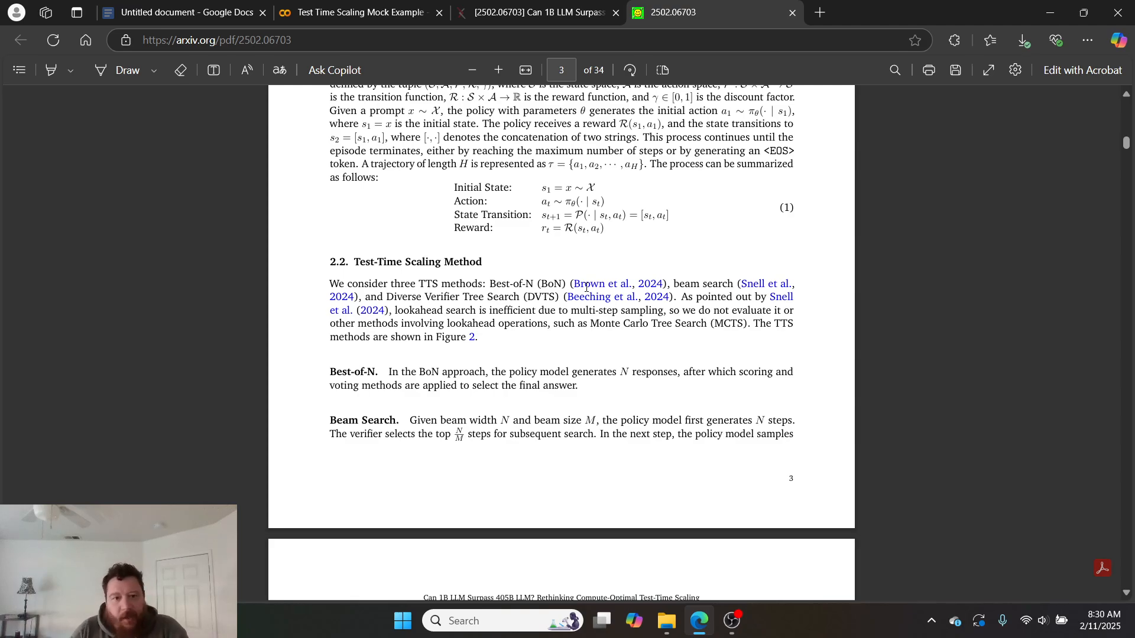
pyautogui.scroll(-3)
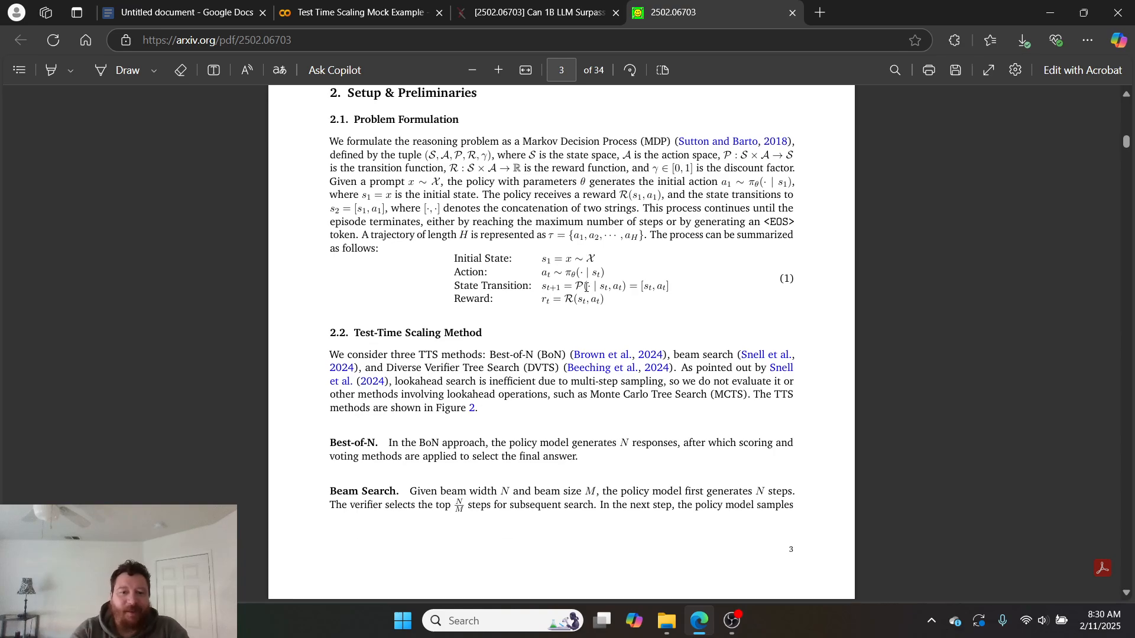
pyautogui.scroll(-3)
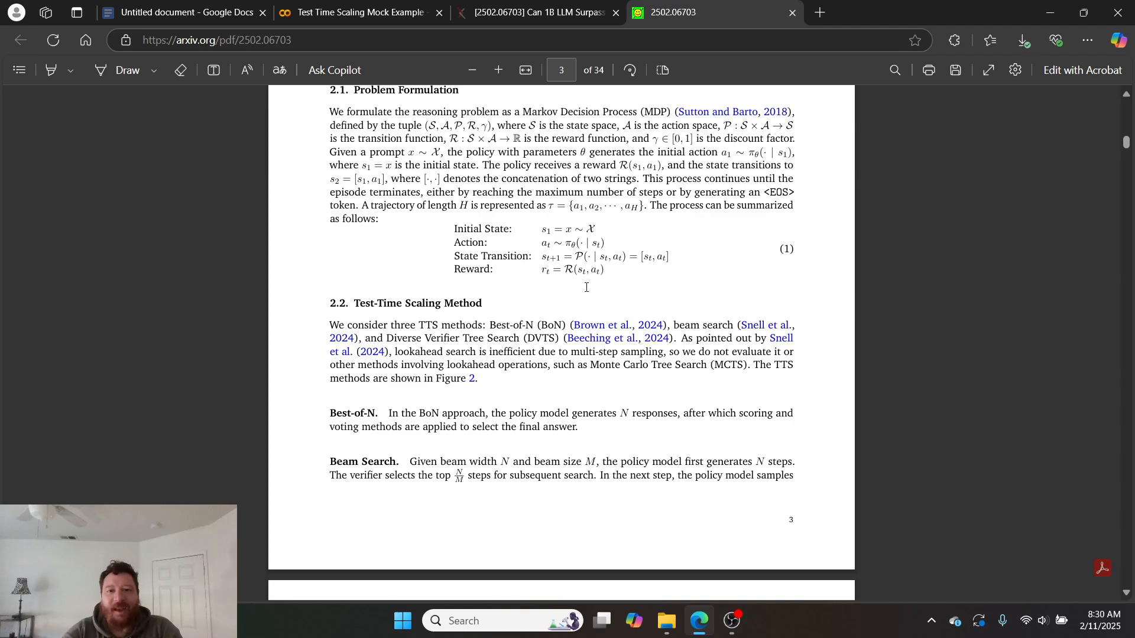
pyautogui.scroll(-3)
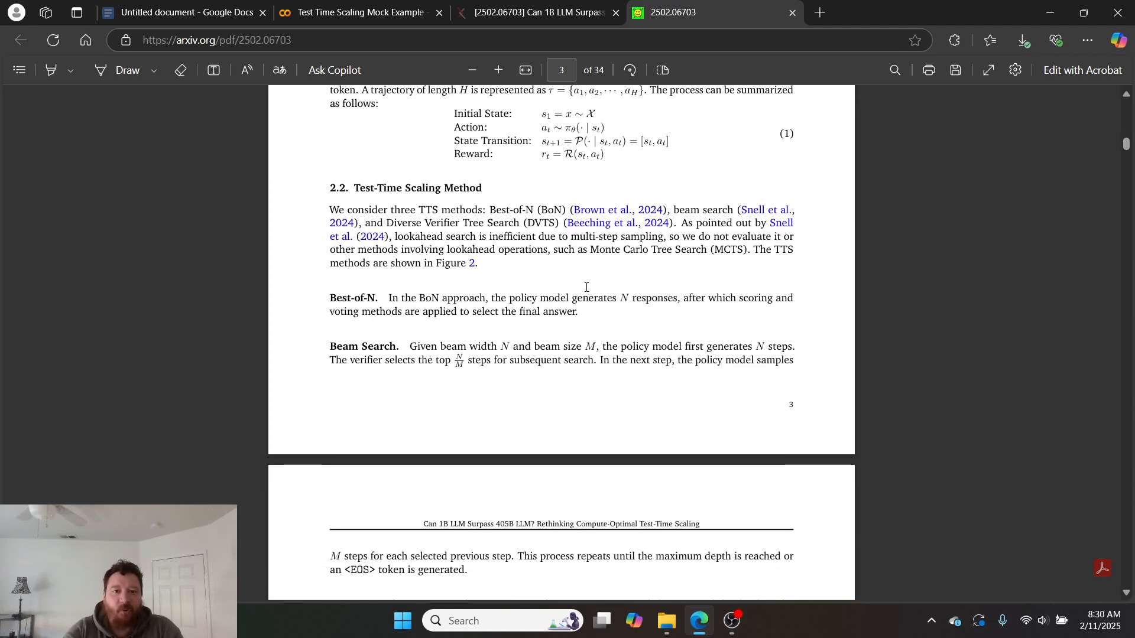
# Step: Scroll to page 4 with sections 2.3 Compute-Optimal TTS and 3.1 reward-aware strategy
pyautogui.scroll(-3)
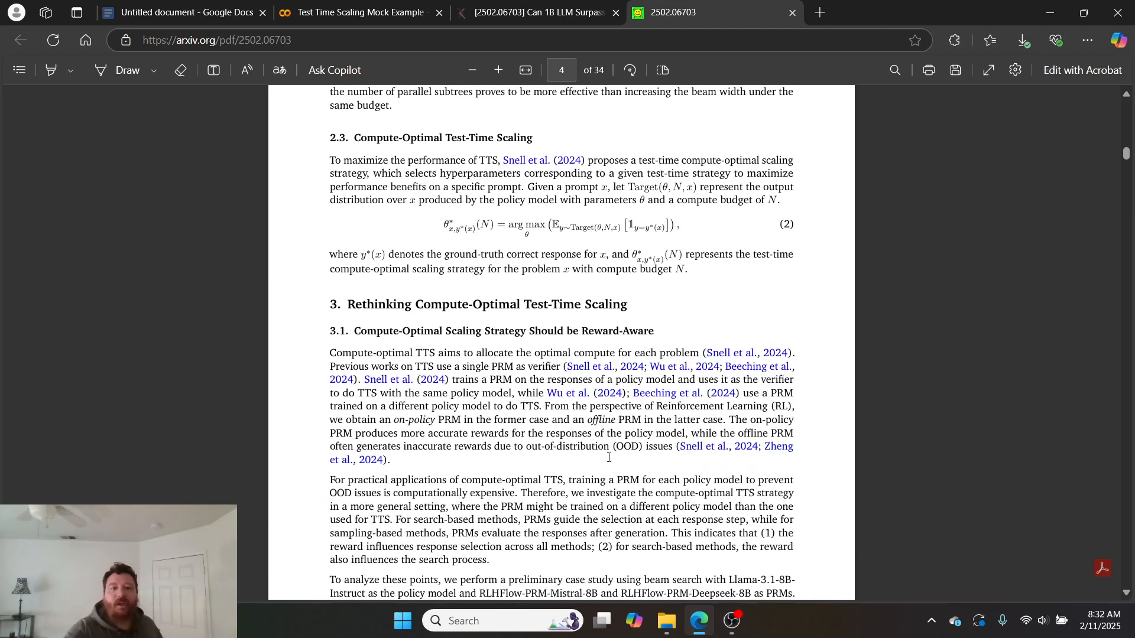
# Step: Scroll through section 4.1 to Figures 4 and 5 on MATH-500 and AIME24 performance across PRMs
pyautogui.scroll(-3)
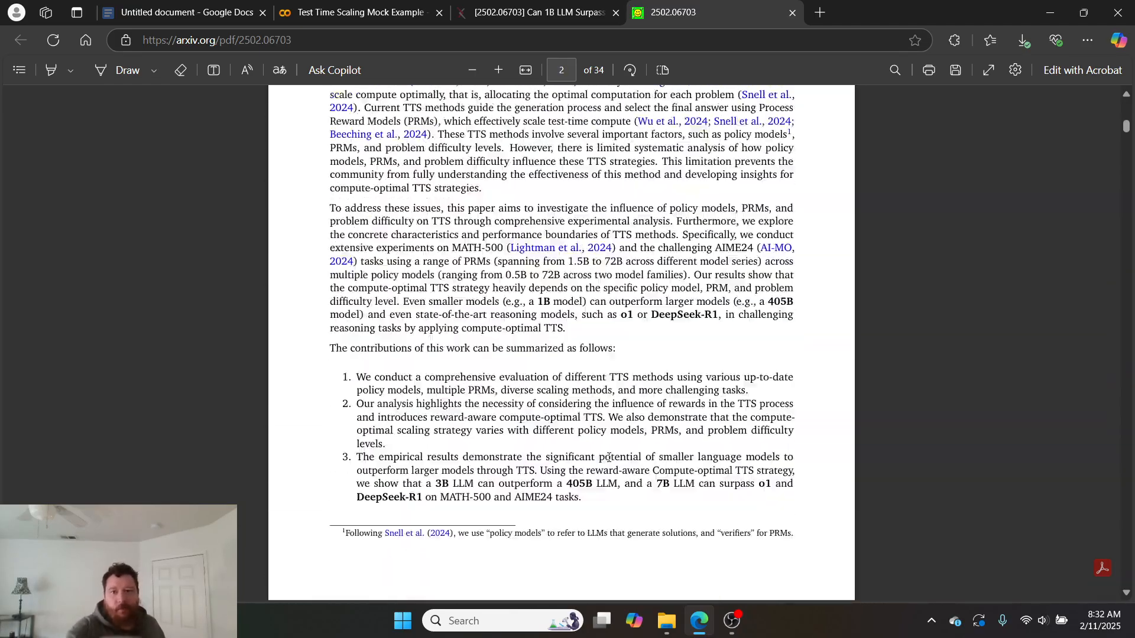
pyautogui.scroll(-3)
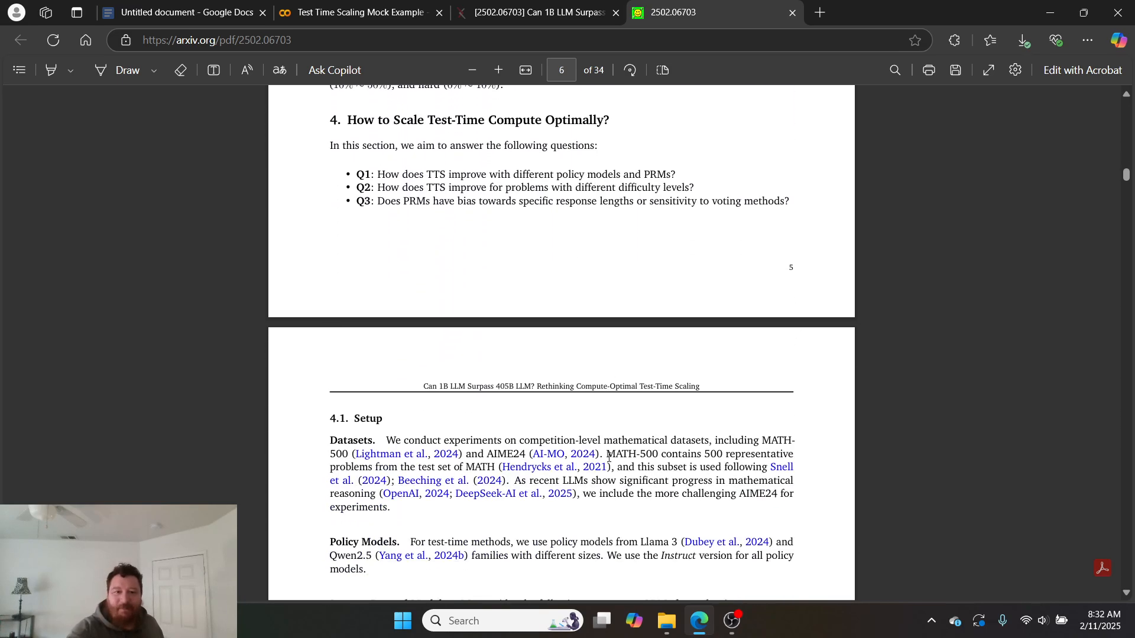
pyautogui.scroll(-3)
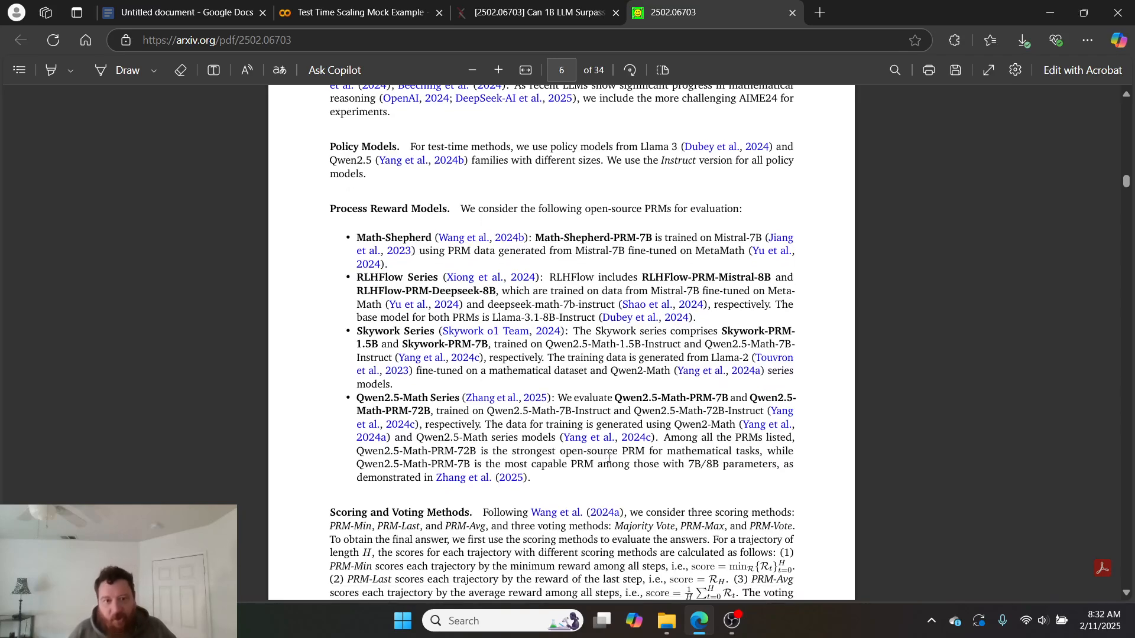
pyautogui.scroll(-3)
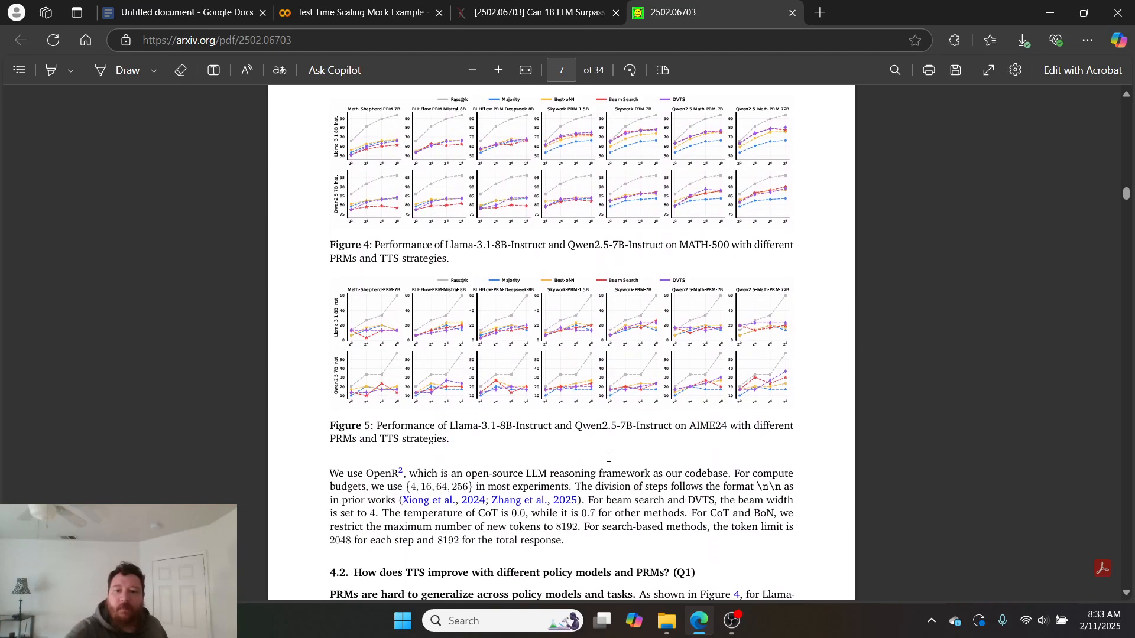
# Step: Reach page 8's PRM generalization discussion, then switch to the Colab TestTimeScaling notebook
pyautogui.scroll(-3)
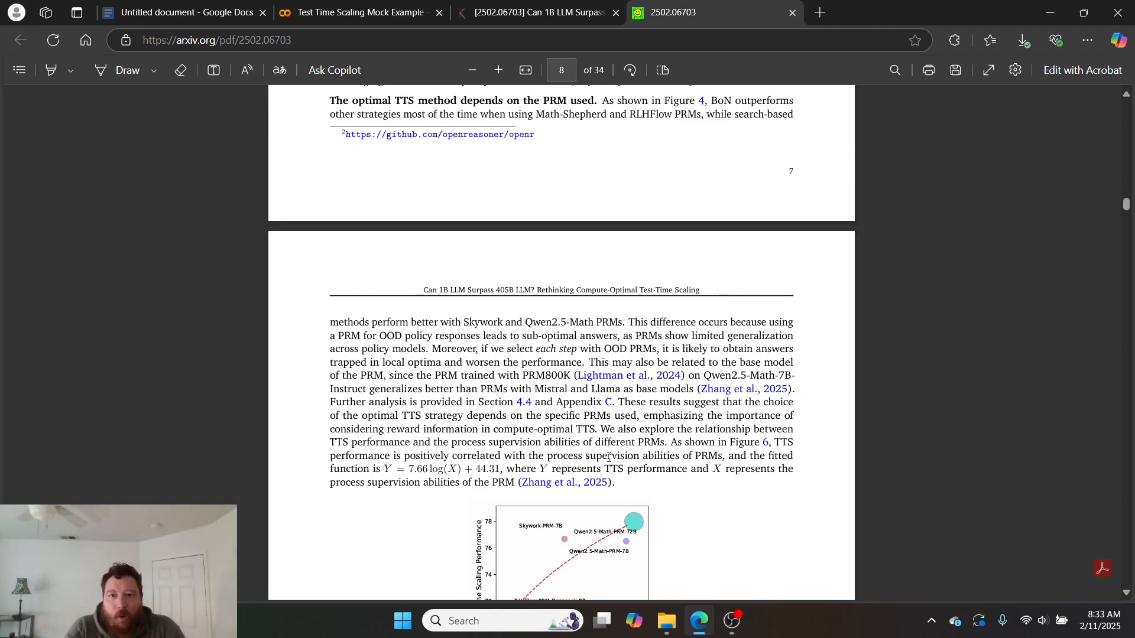
pyautogui.moveTo(273, 224)
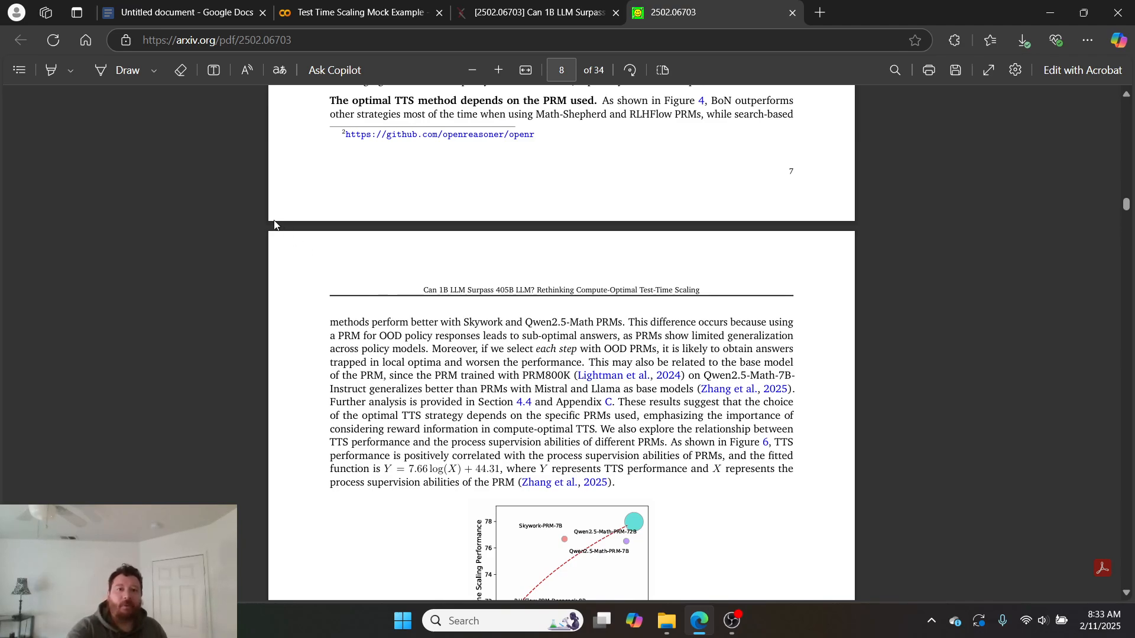
pyautogui.click(356, 11)
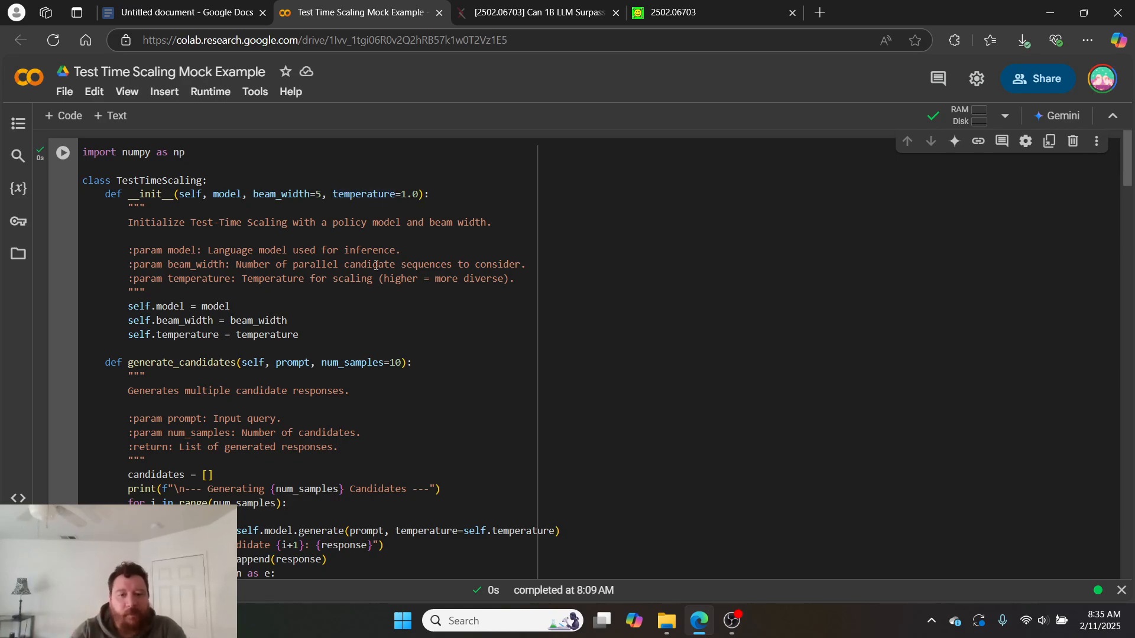
pyautogui.scroll(-3)
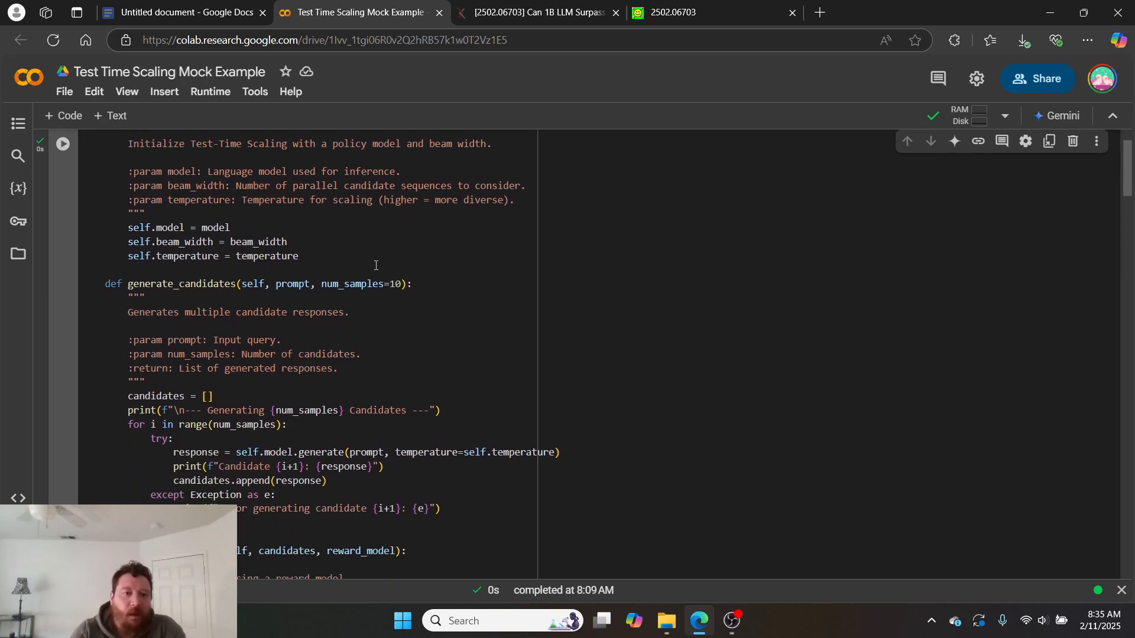
pyautogui.scroll(-3)
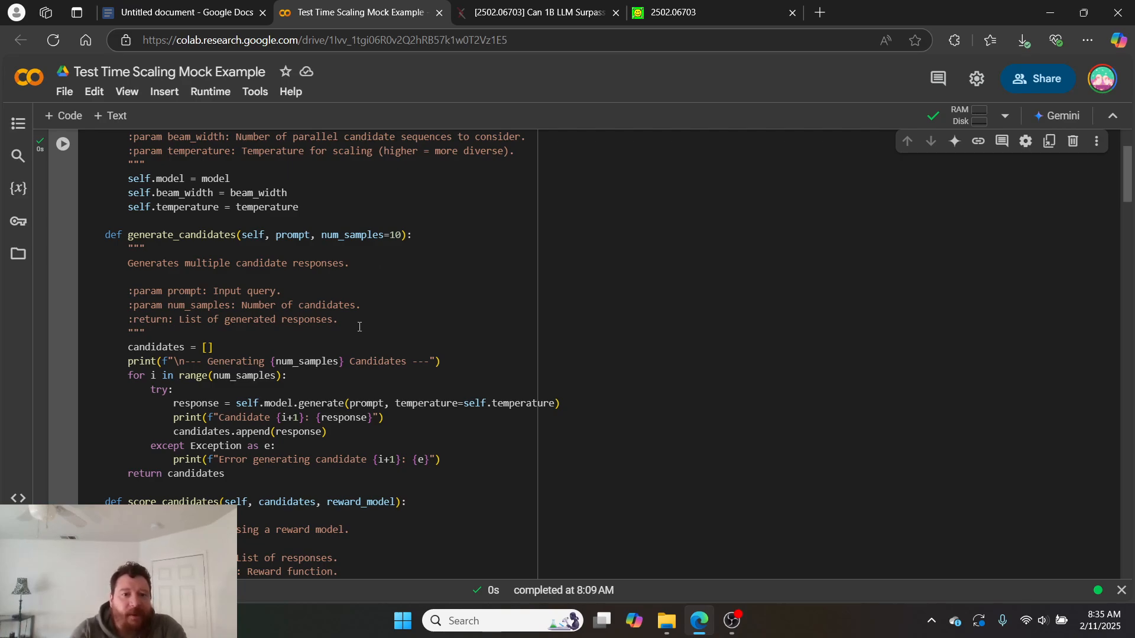
pyautogui.moveTo(116, 263); pyautogui.dragTo(337, 319)
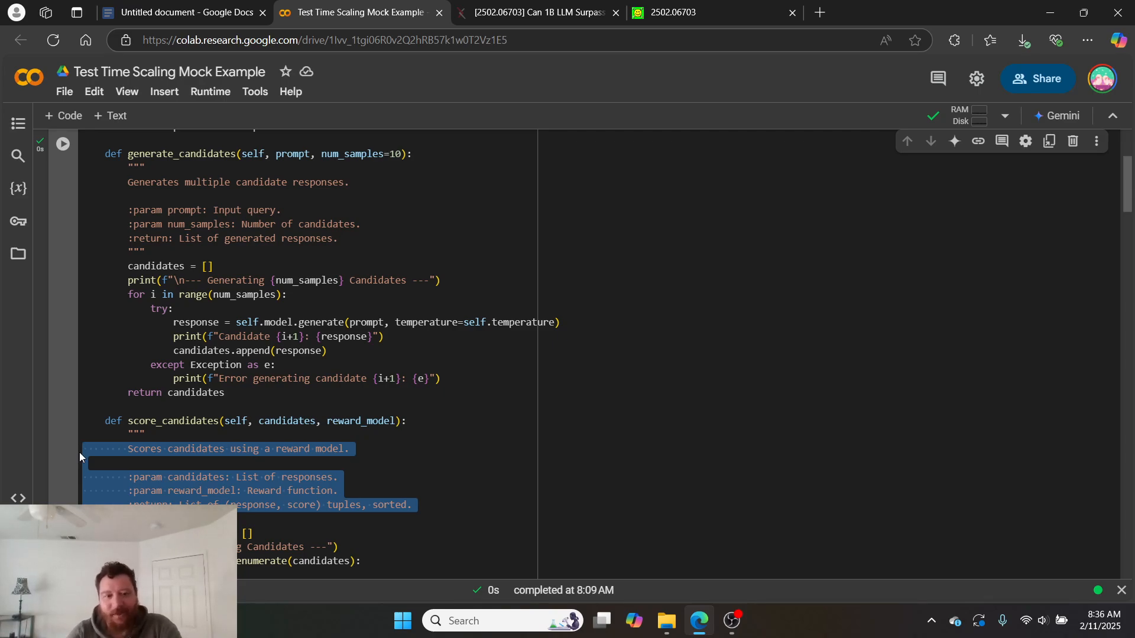
pyautogui.scroll(-3)
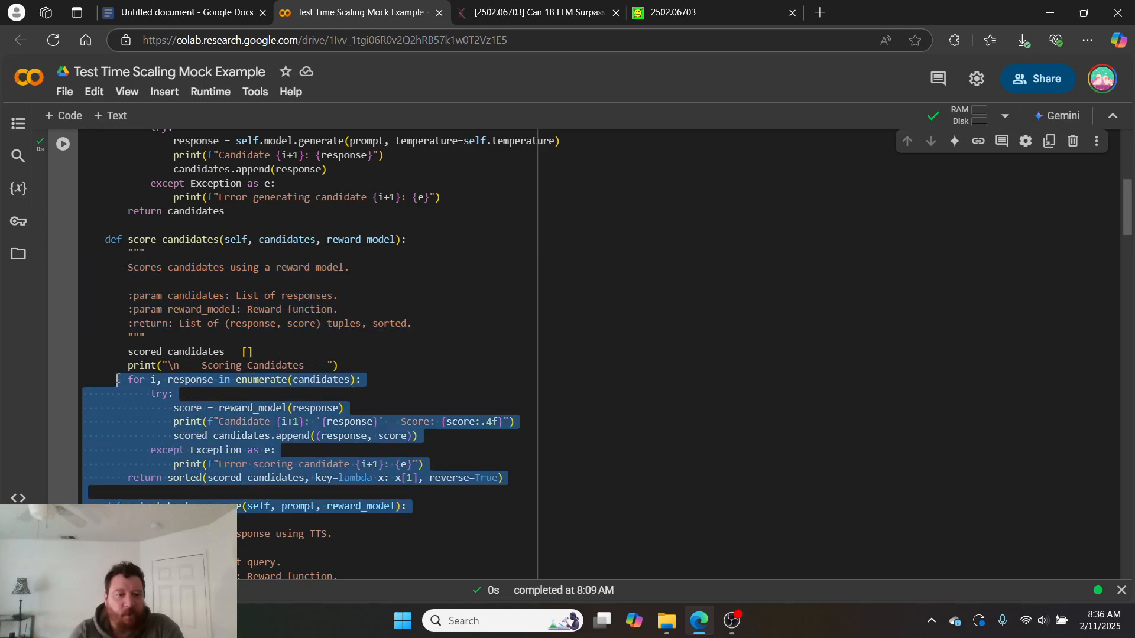
pyautogui.scroll(-3)
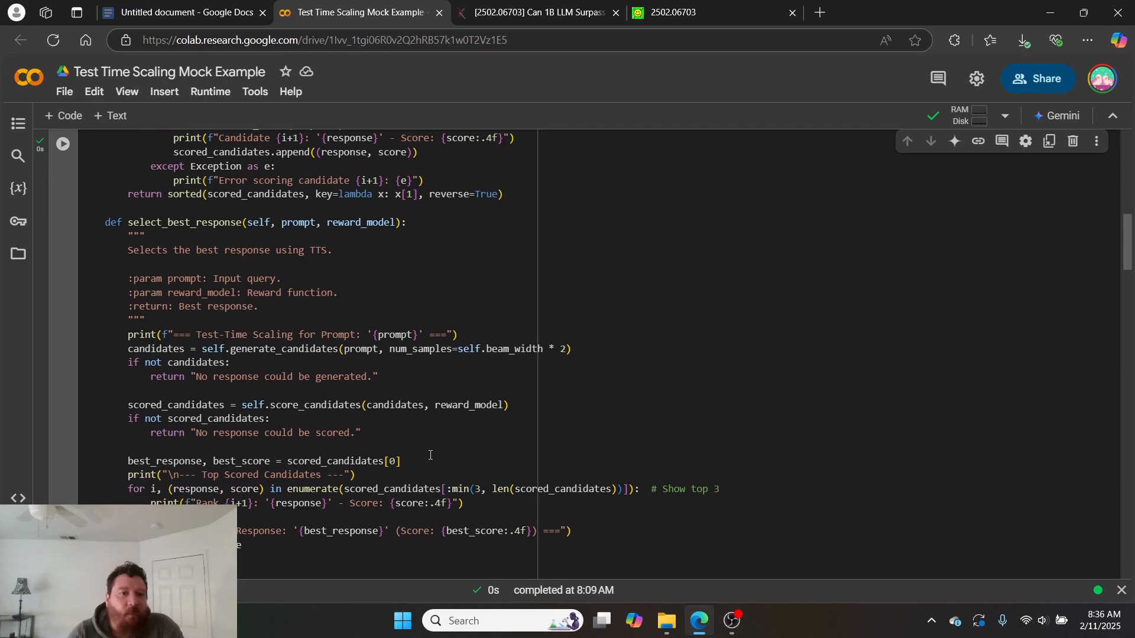
pyautogui.scroll(-3)
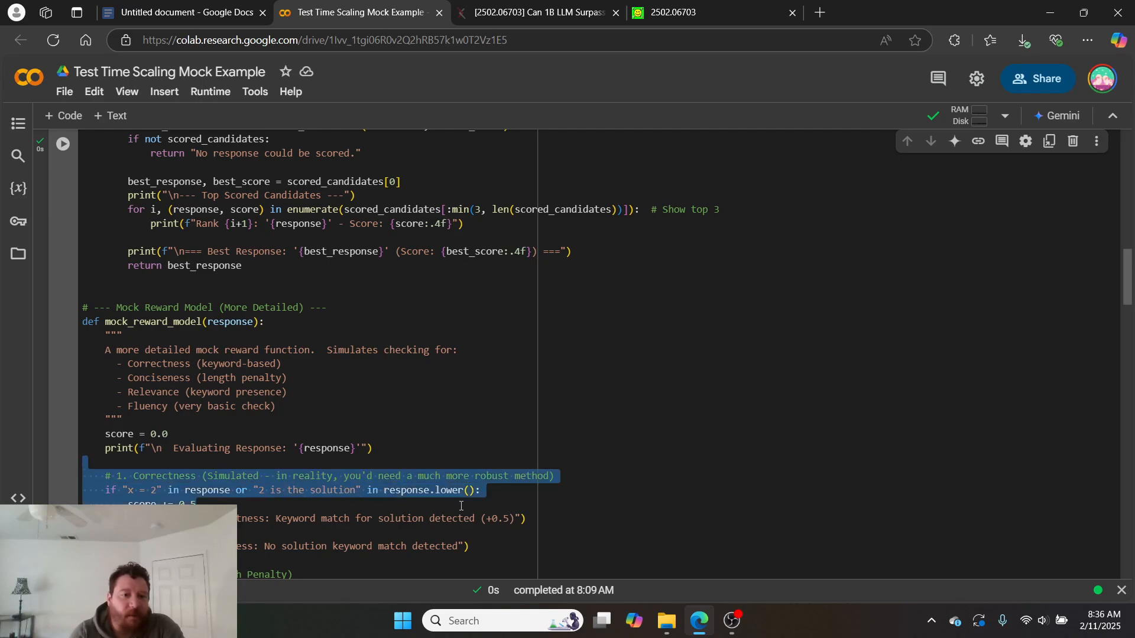
pyautogui.scroll(-3)
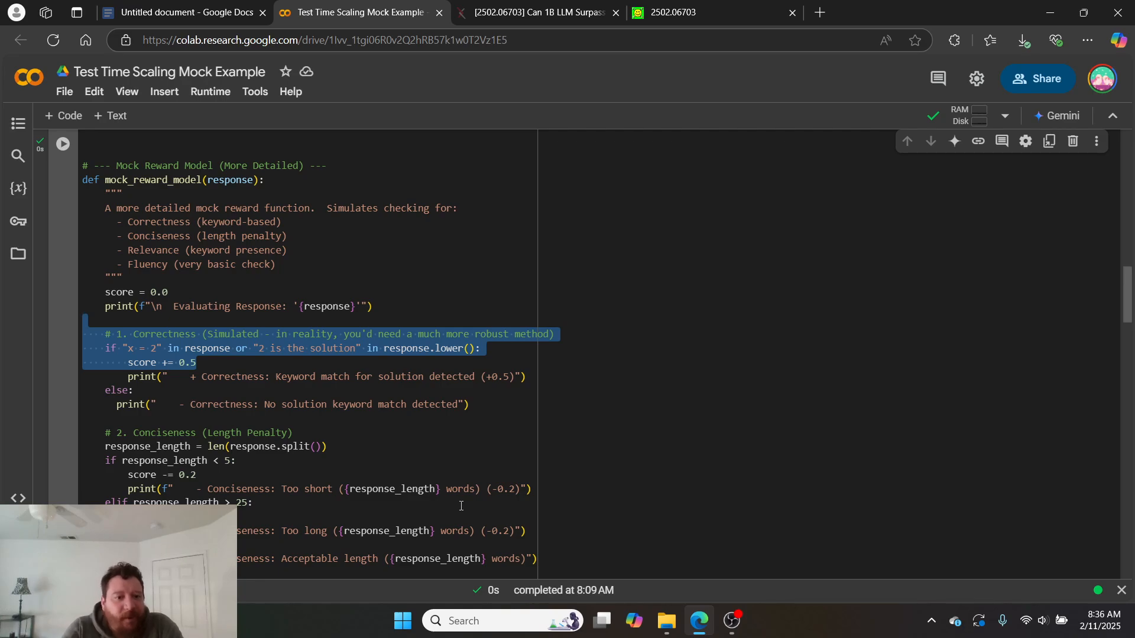
pyautogui.scroll(-3)
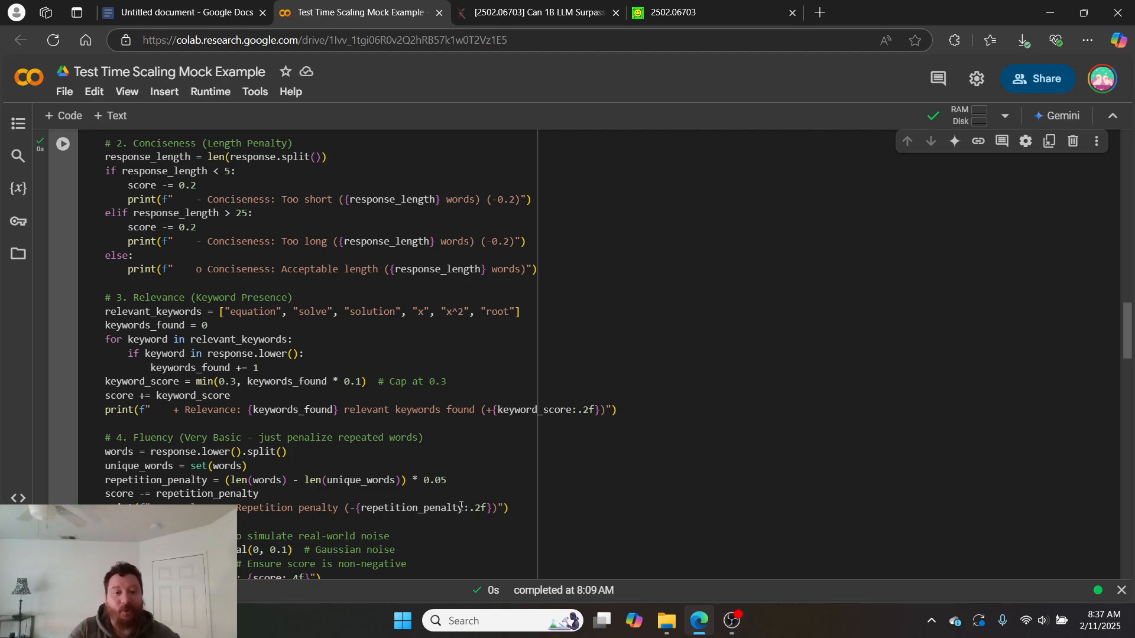
pyautogui.scroll(-3)
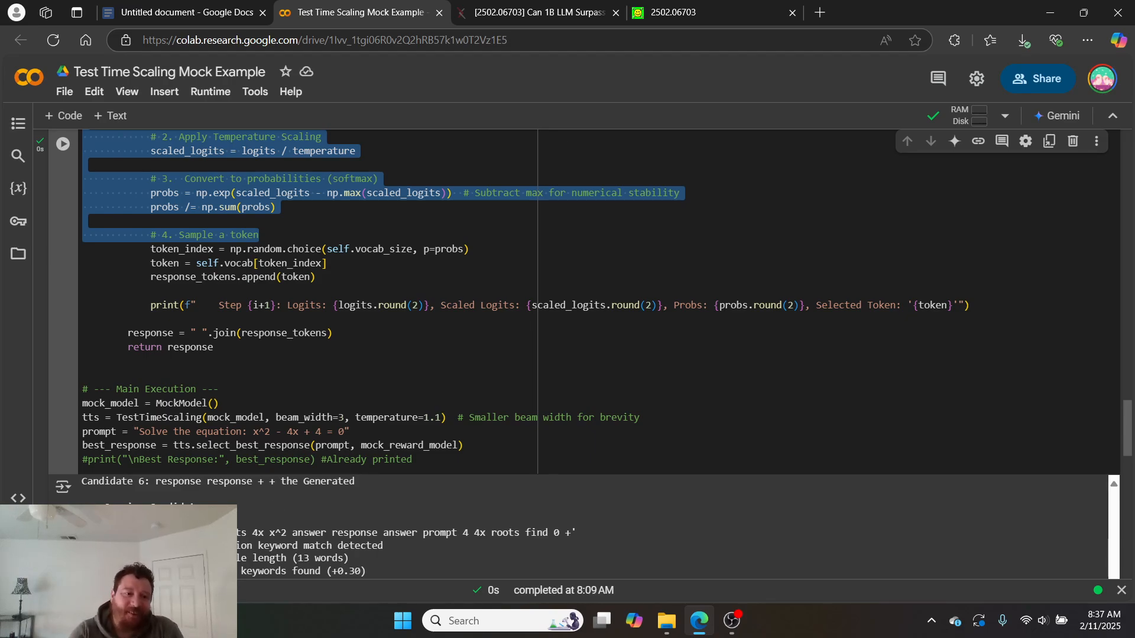
# Step: Mark a logit value in the run output and show the table of contents beside the candidate listing
pyautogui.scroll(-3)
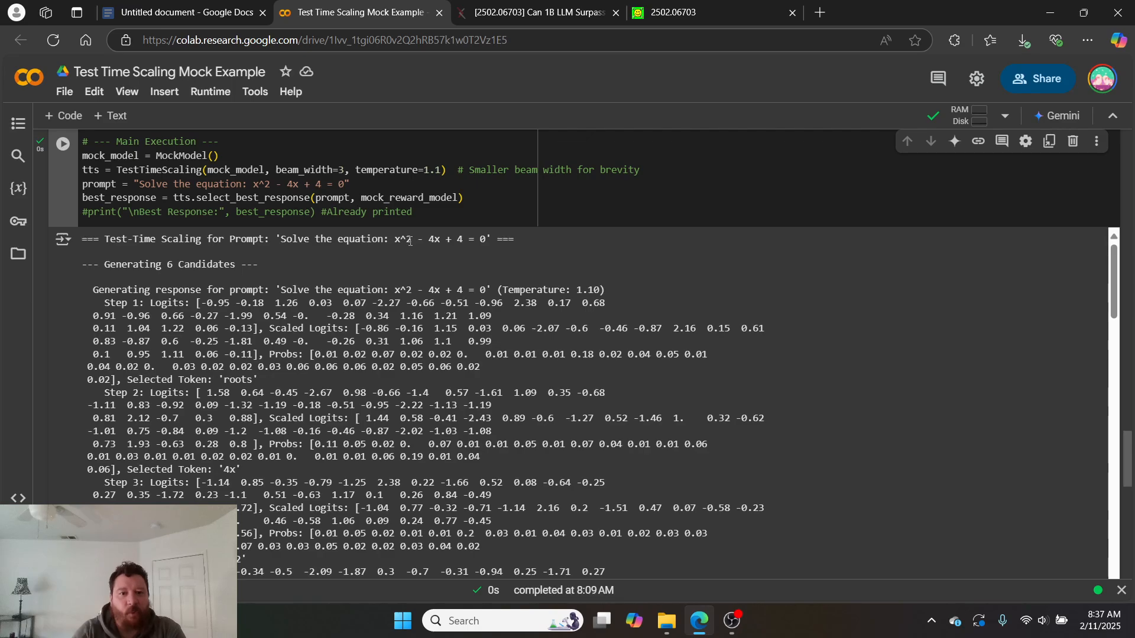
pyautogui.doubleClick(450, 239)
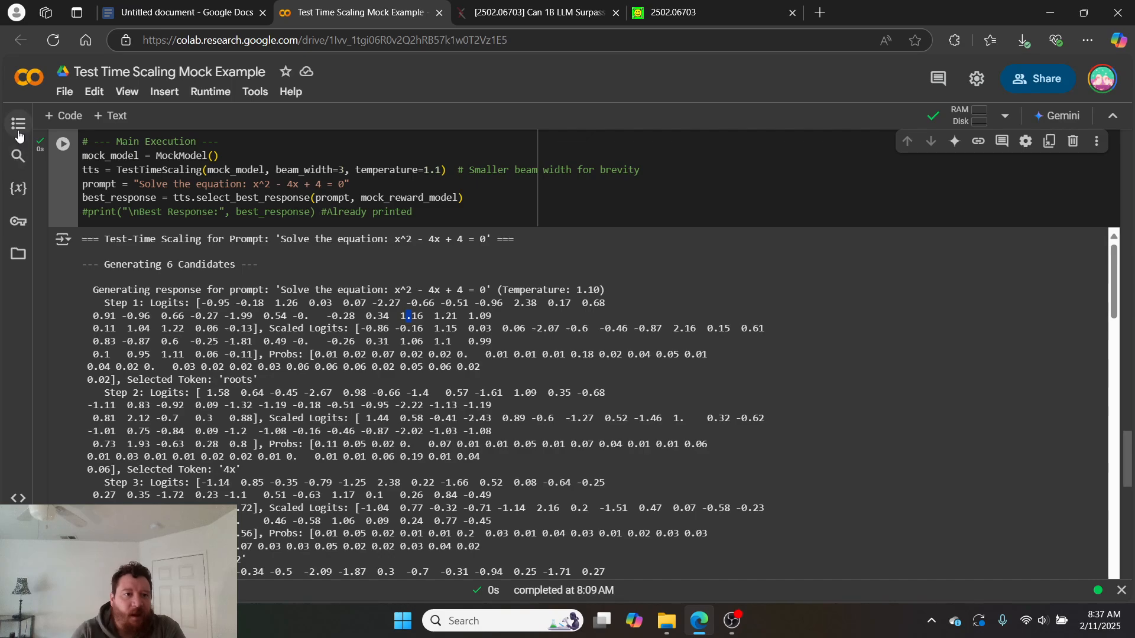
pyautogui.click(18, 124)
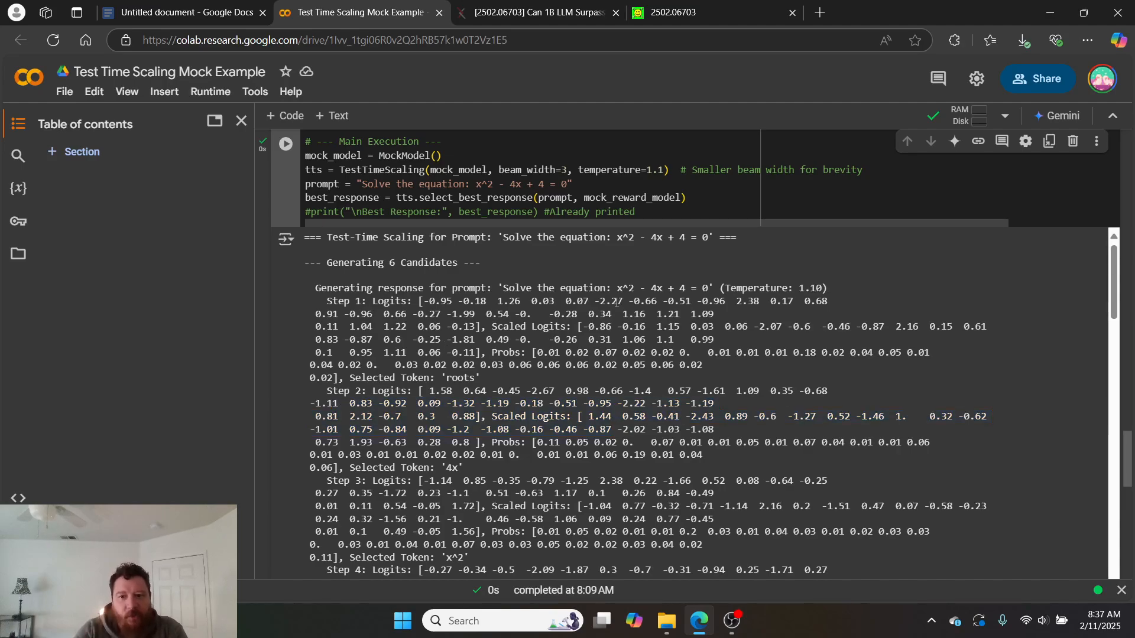
pyautogui.scroll(-3)
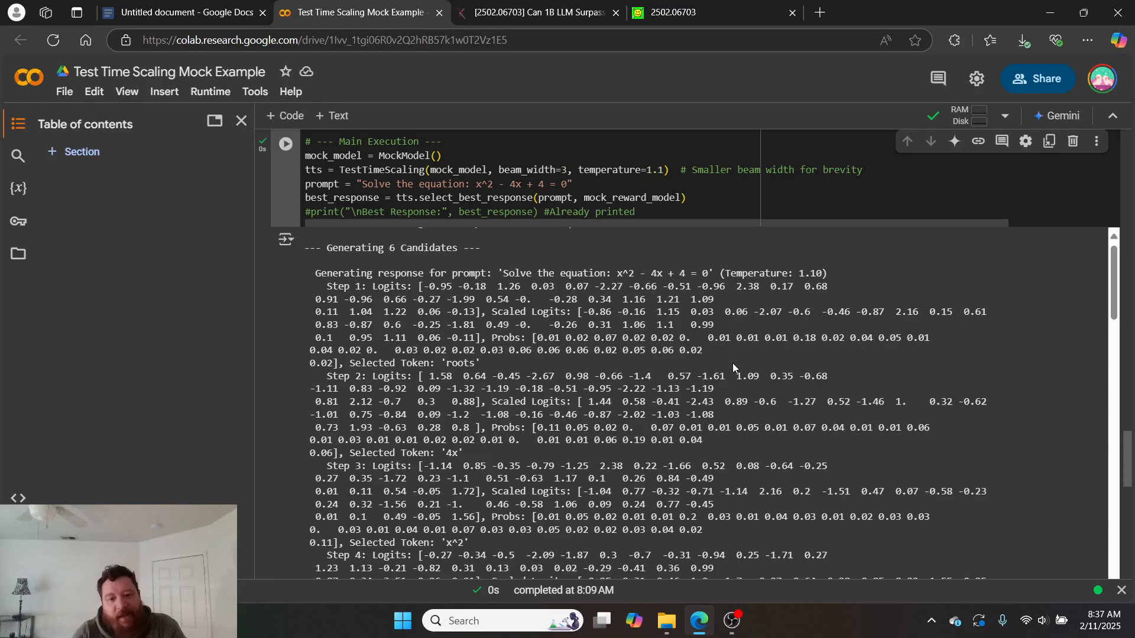
pyautogui.scroll(-3)
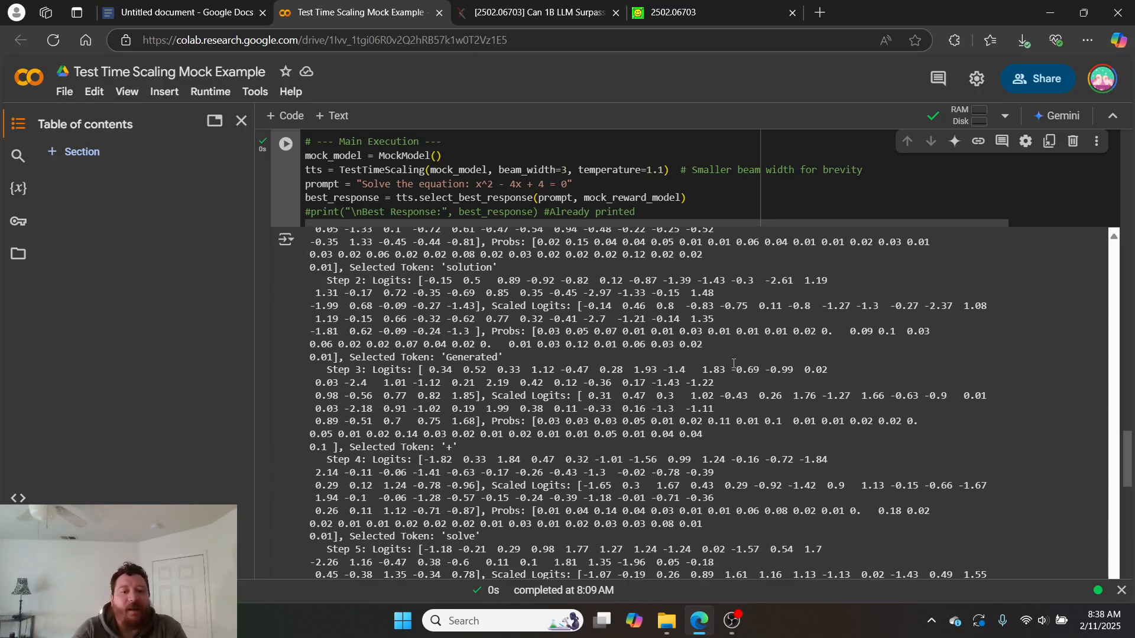
pyautogui.scroll(-3)
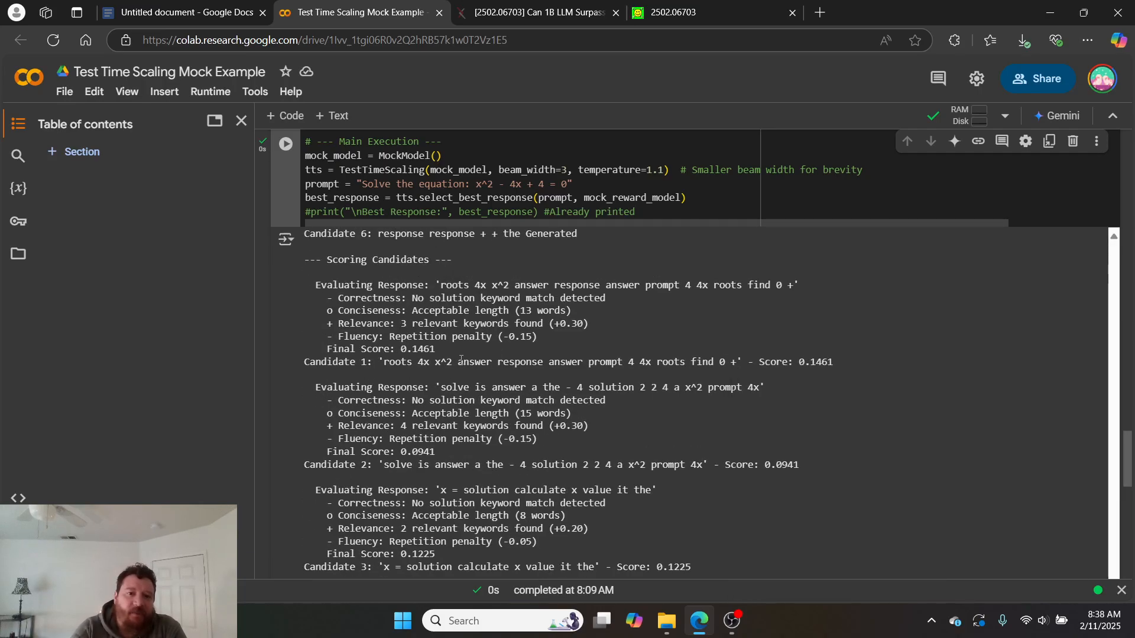
pyautogui.scroll(-3)
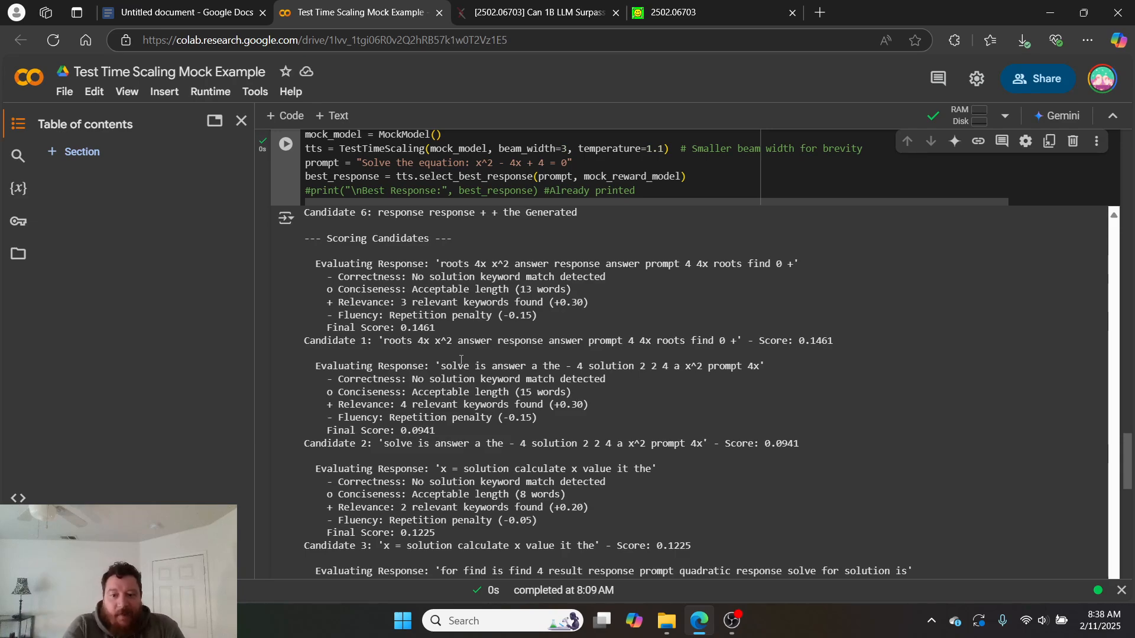
pyautogui.scroll(-3)
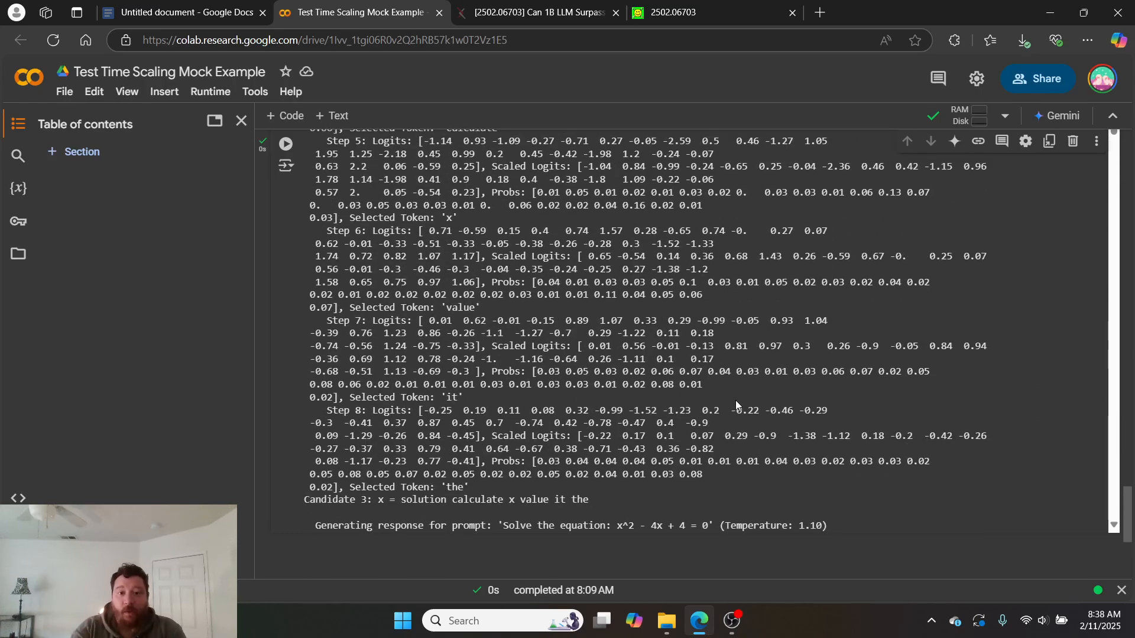
# Step: Scroll the output, then switch to the arXiv paper at page 5 with Figure 3's Pass@1 distribution
pyautogui.scroll(-3)
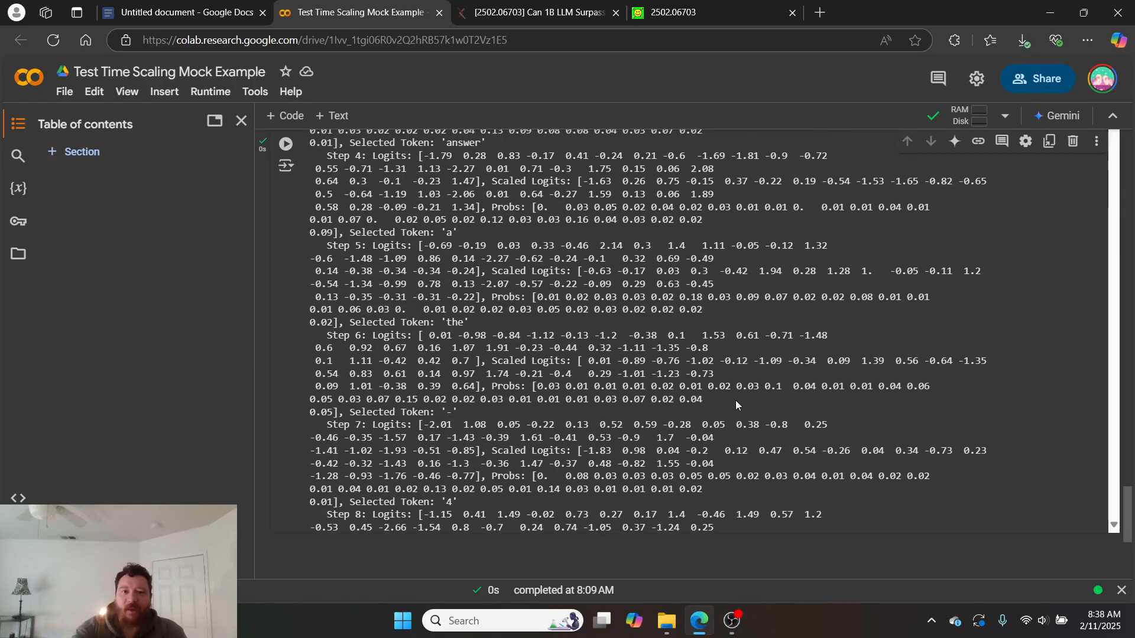
pyautogui.scroll(-3)
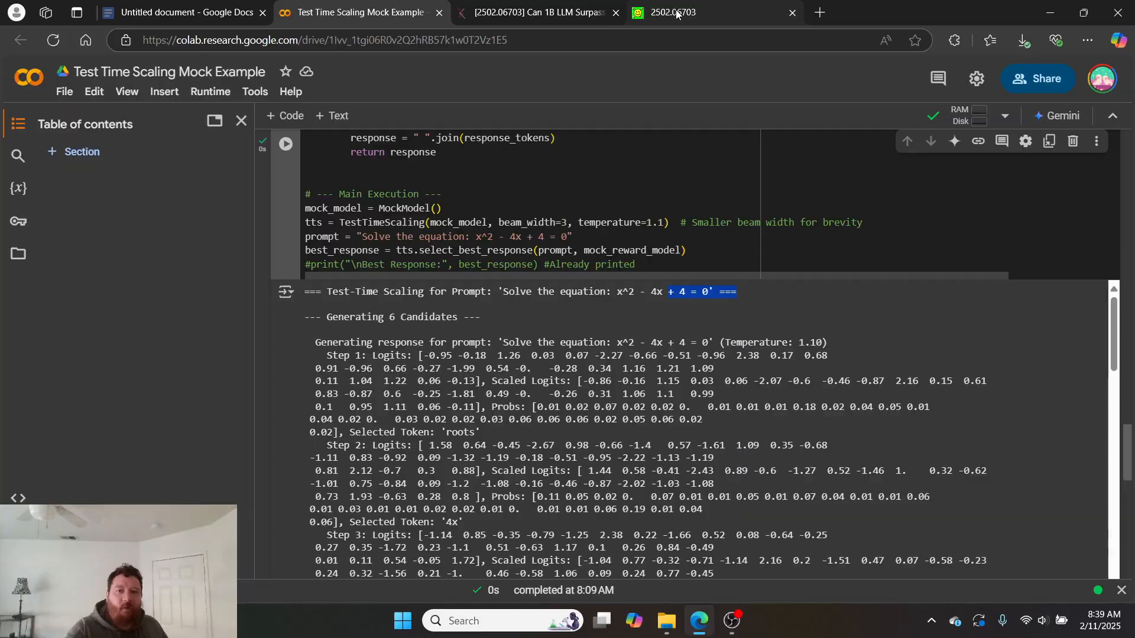
pyautogui.click(673, 12)
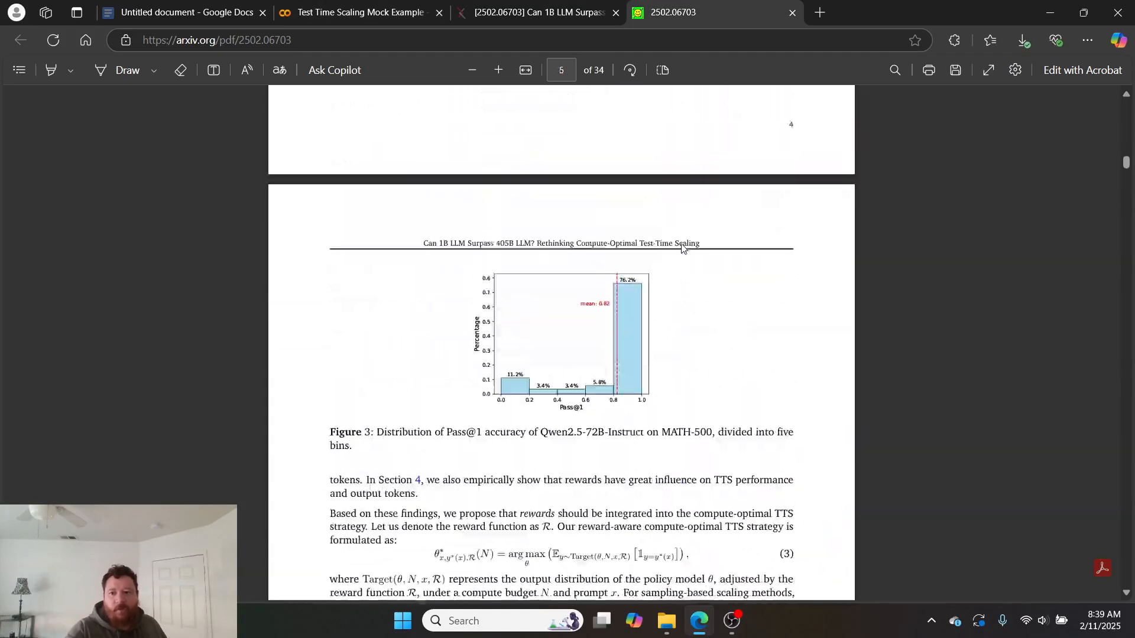